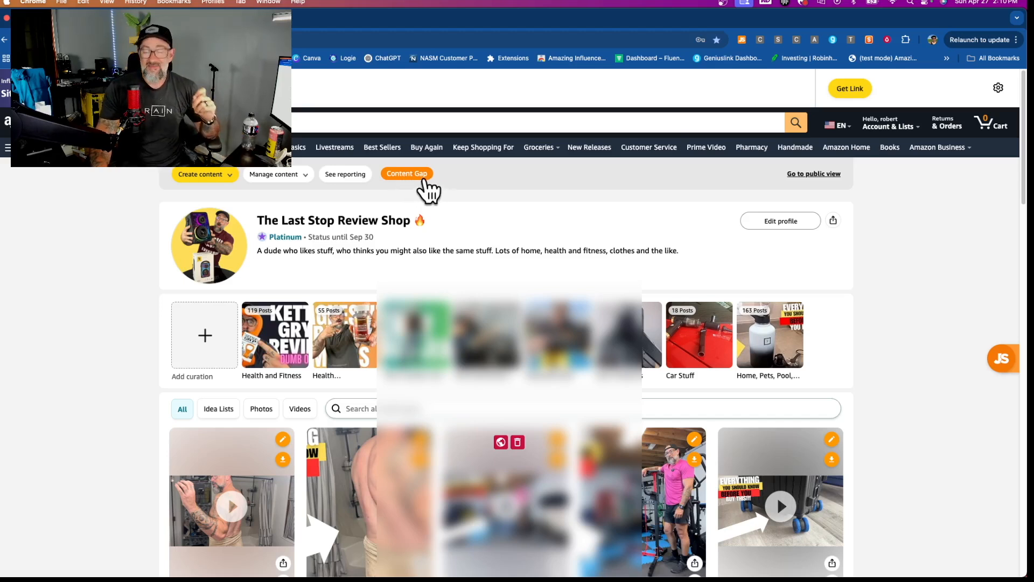
pyautogui.moveTo(411, 193)
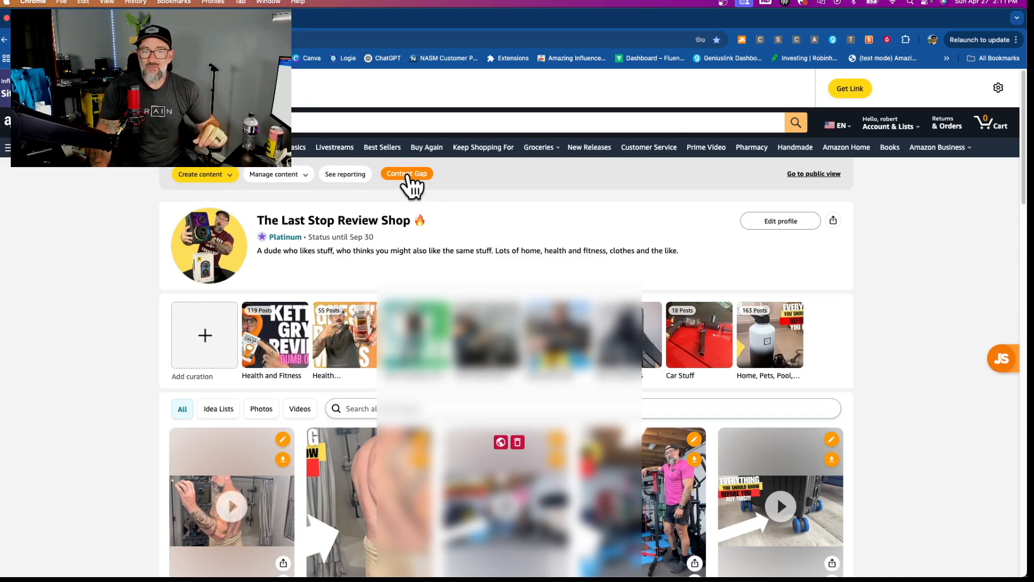
# Step: Launch the extension's Content Gap check for this storefront
pyautogui.click(406, 173)
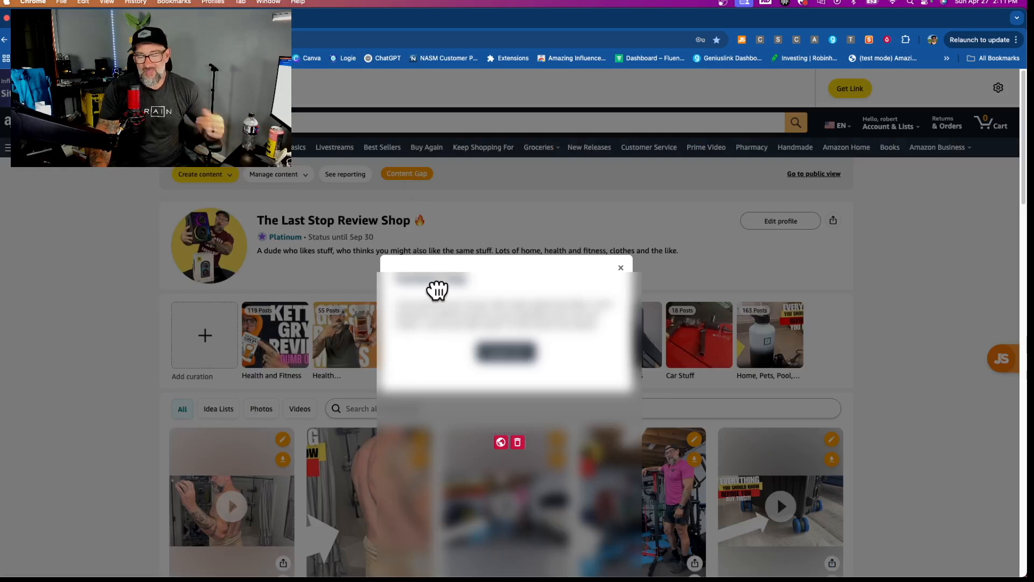
pyautogui.moveTo(501, 341)
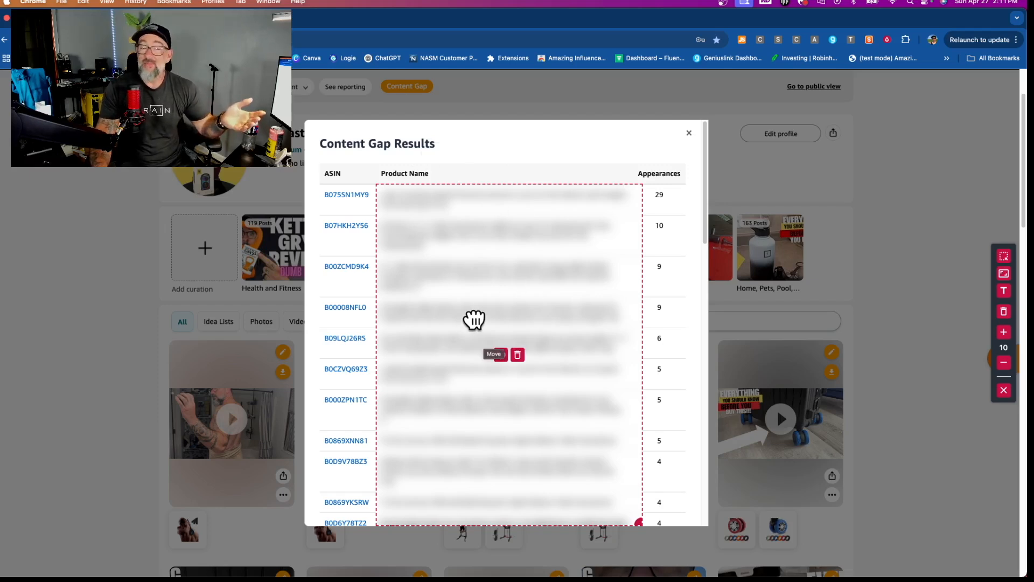
pyautogui.moveTo(463, 290)
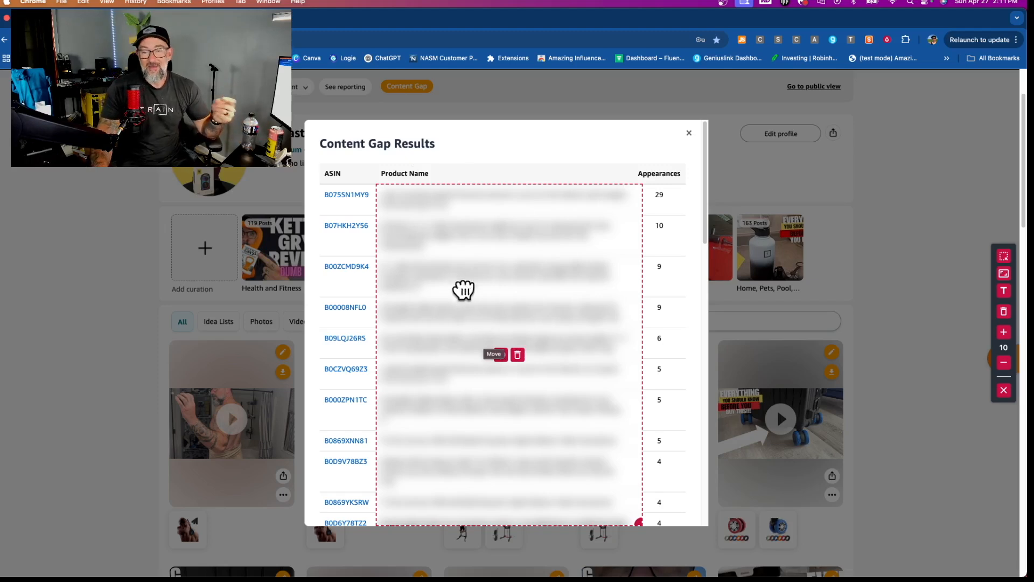
pyautogui.moveTo(475, 279)
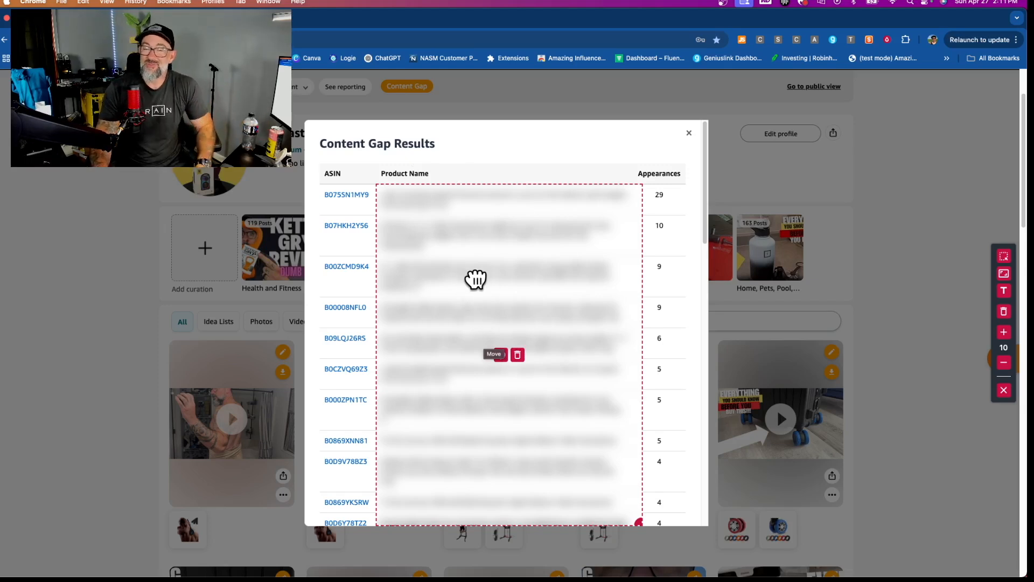
pyautogui.moveTo(482, 219)
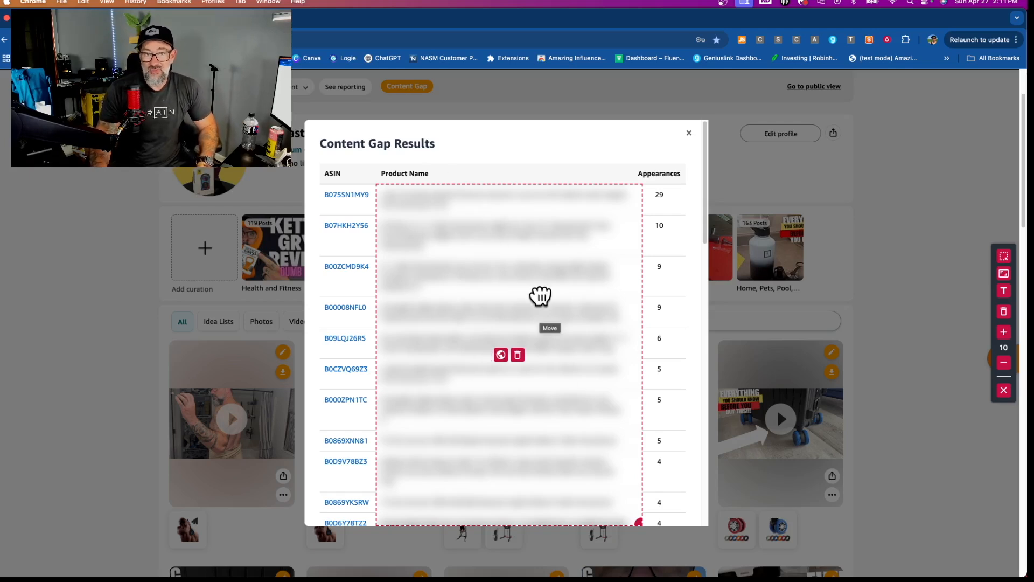
pyautogui.moveTo(366, 204)
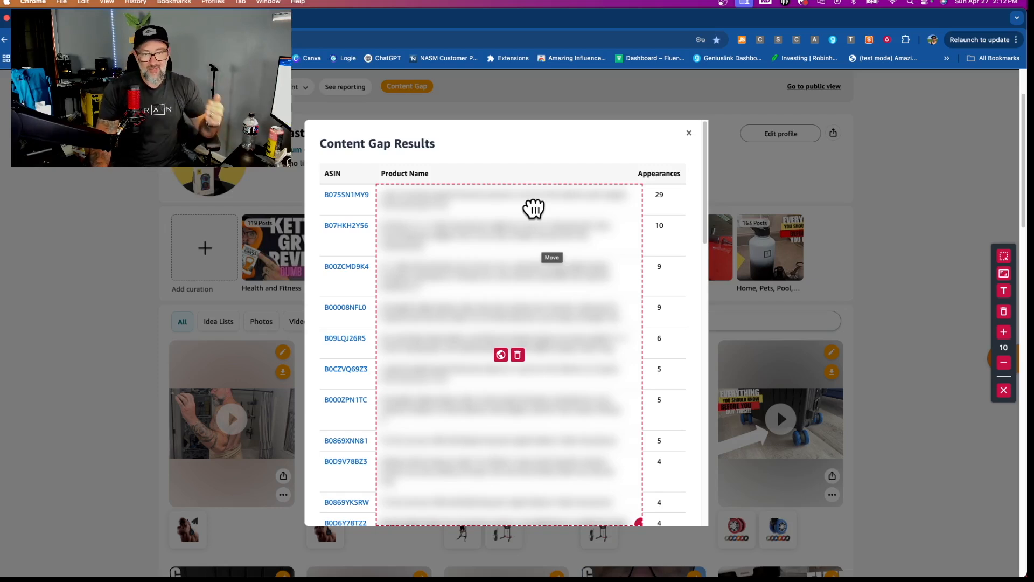
pyautogui.moveTo(537, 242)
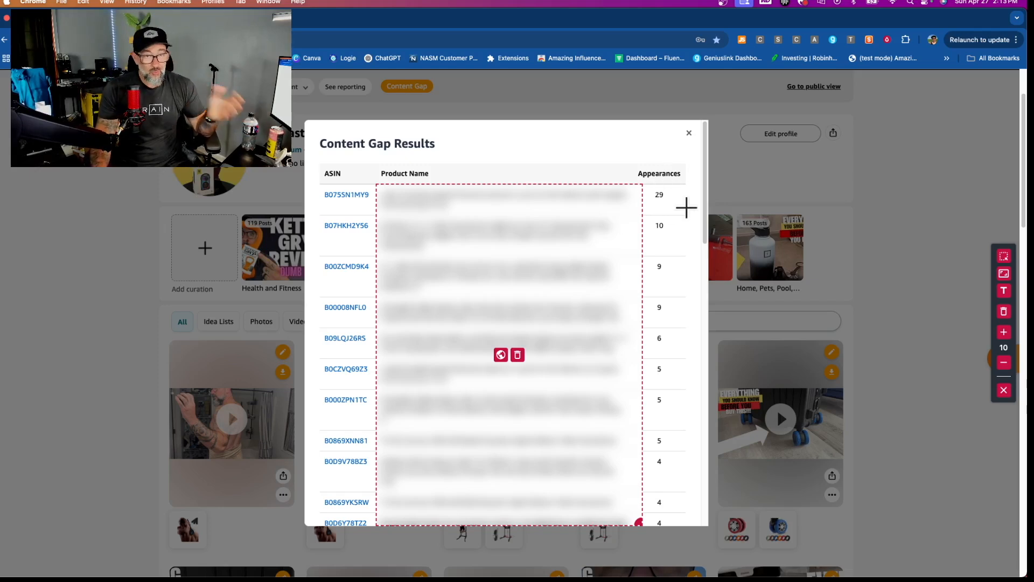
pyautogui.moveTo(699, 224)
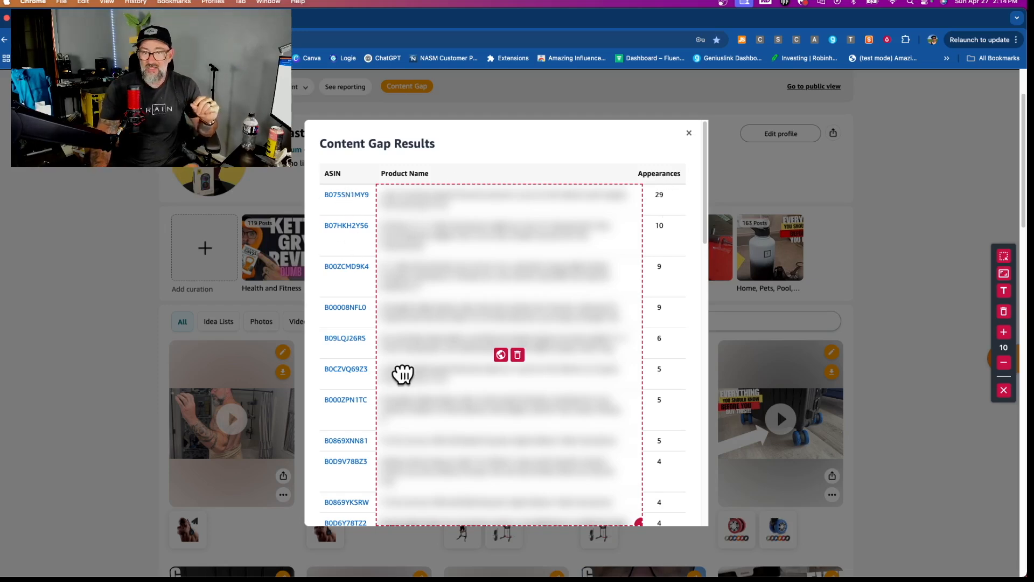
pyautogui.moveTo(346, 211)
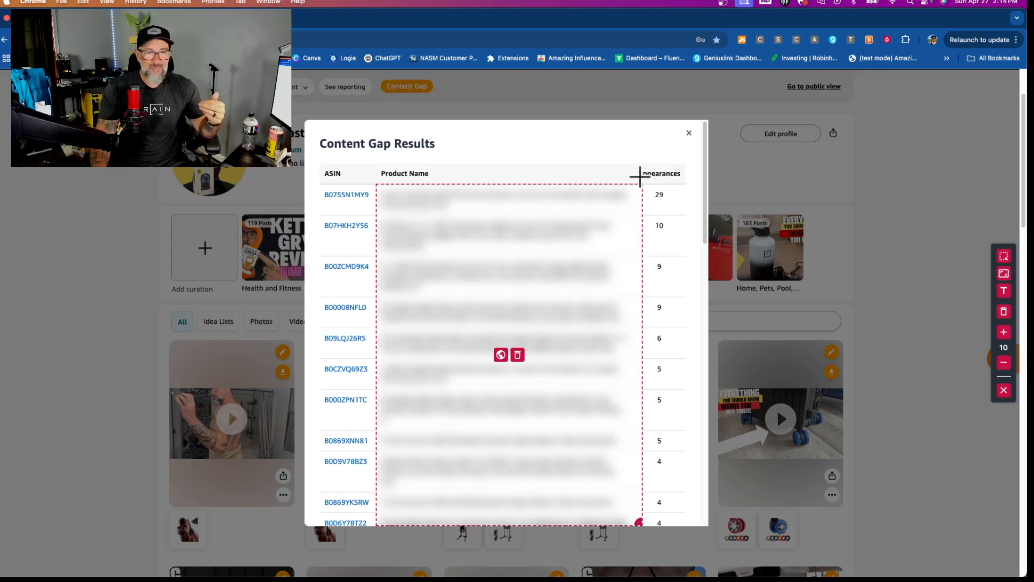
pyautogui.moveTo(684, 268)
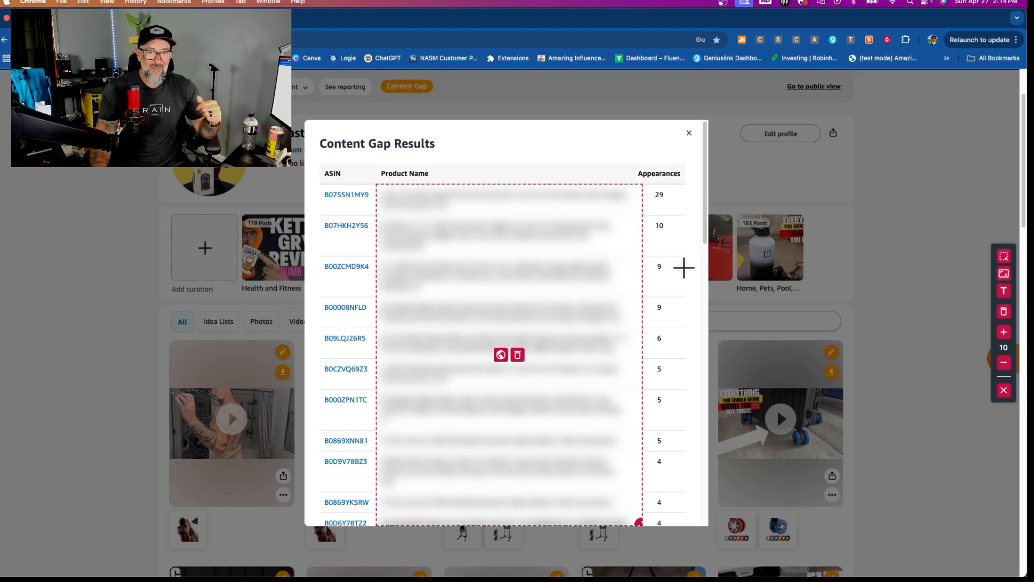
pyautogui.moveTo(674, 322)
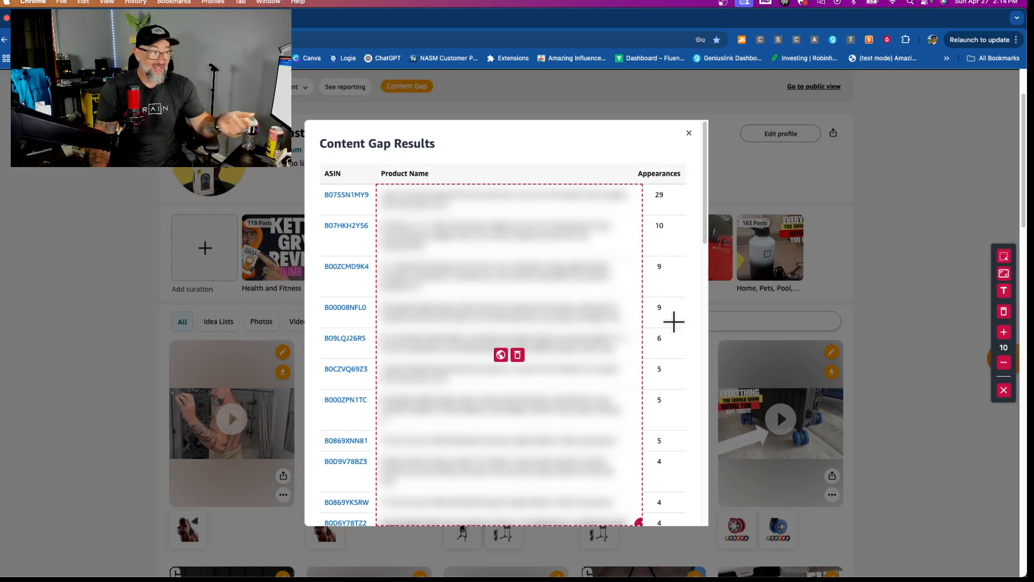
pyautogui.moveTo(623, 236)
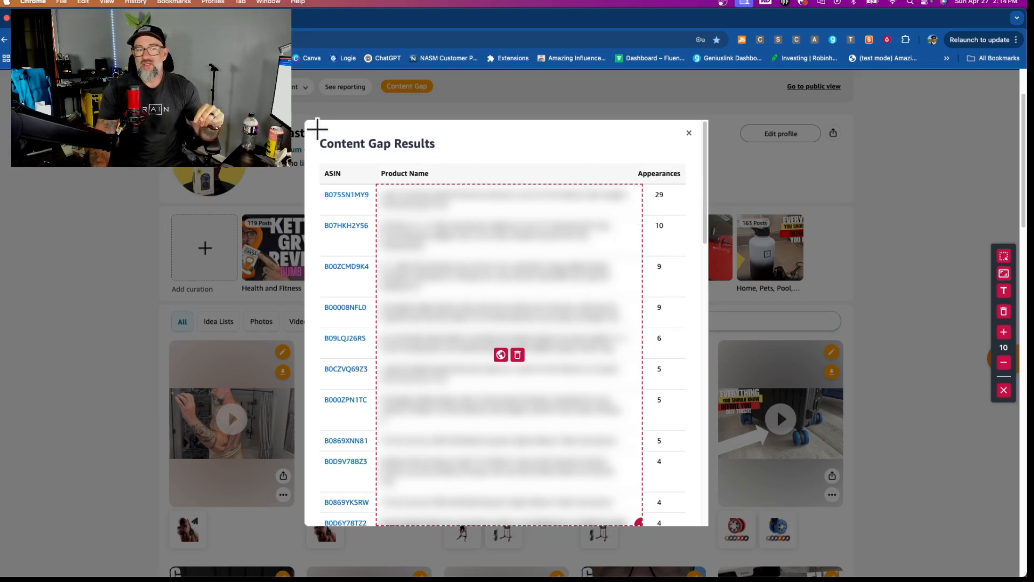
pyautogui.moveTo(459, 286)
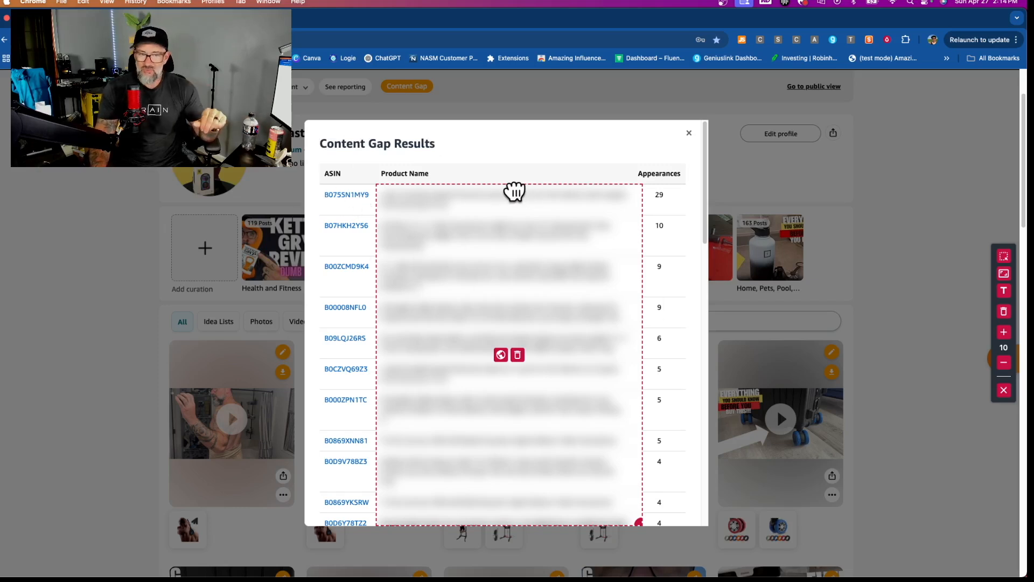
pyautogui.moveTo(398, 136)
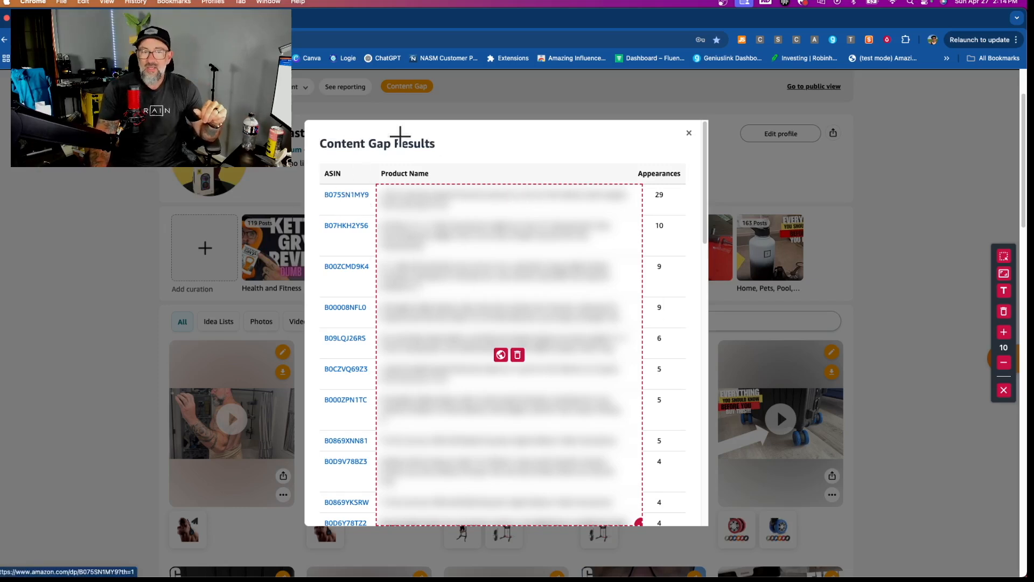
pyautogui.moveTo(542, 289)
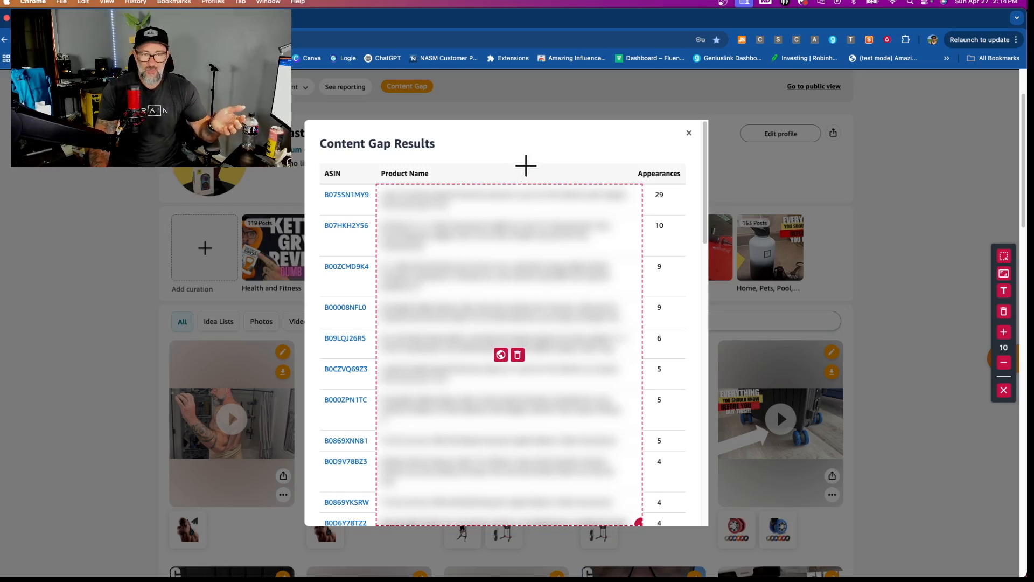
pyautogui.moveTo(598, 298)
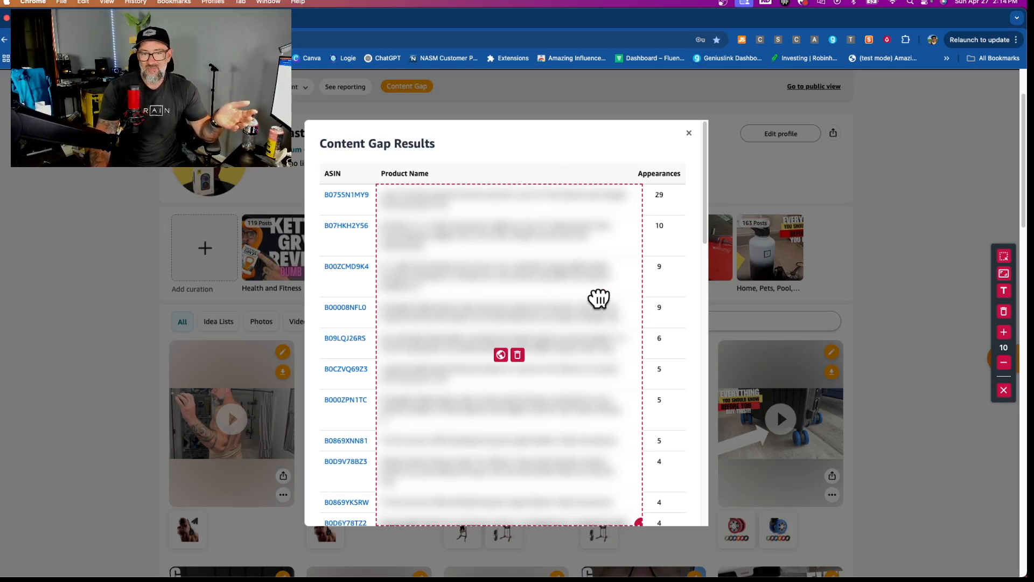
pyautogui.moveTo(367, 208)
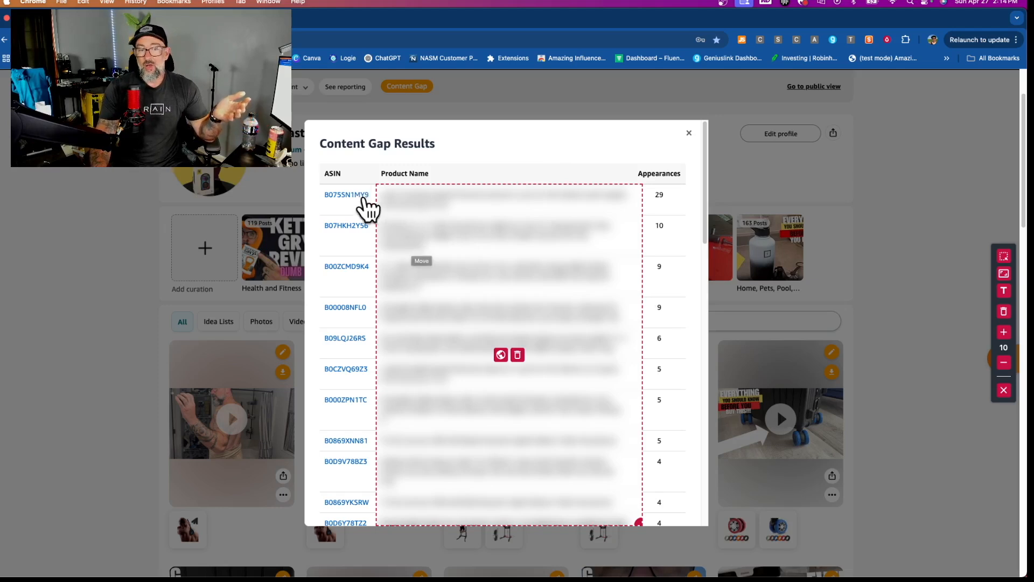
pyautogui.moveTo(360, 212)
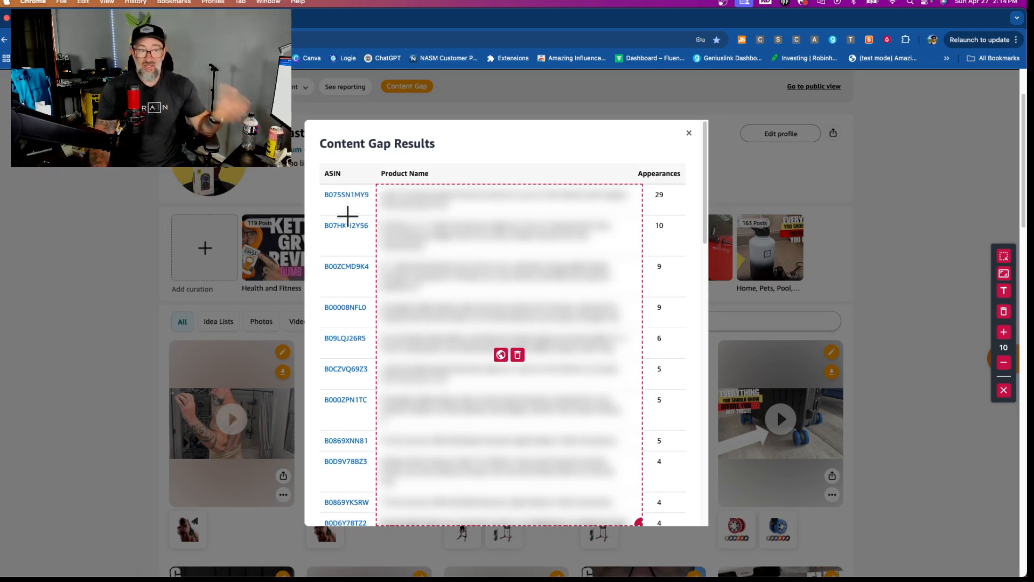
pyautogui.moveTo(346, 225)
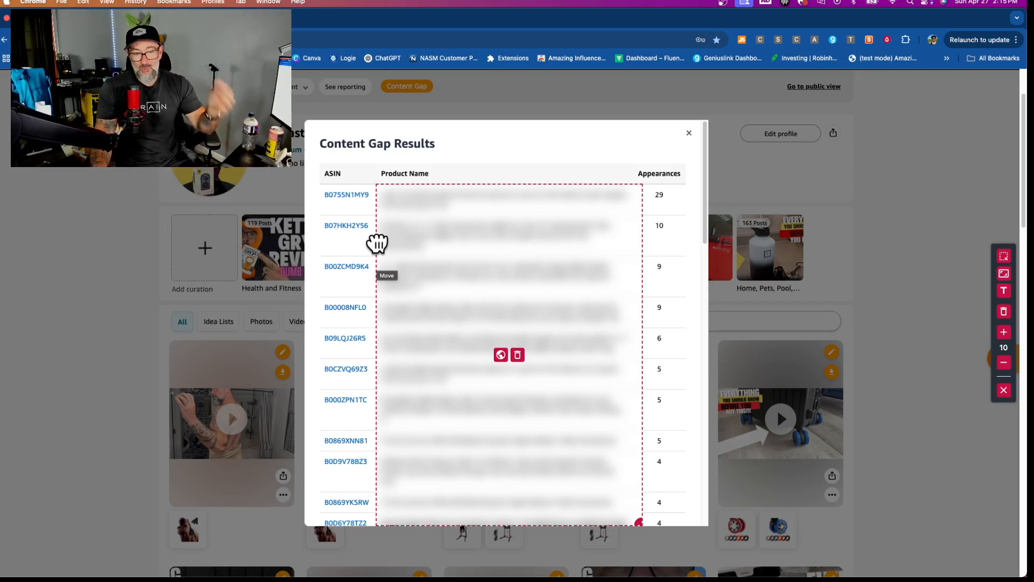
pyautogui.moveTo(427, 219)
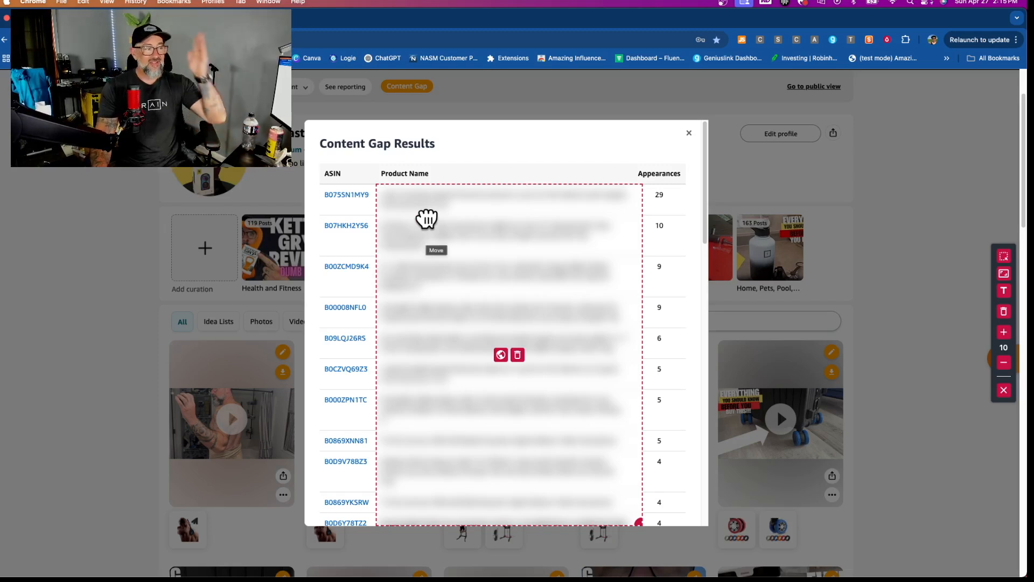